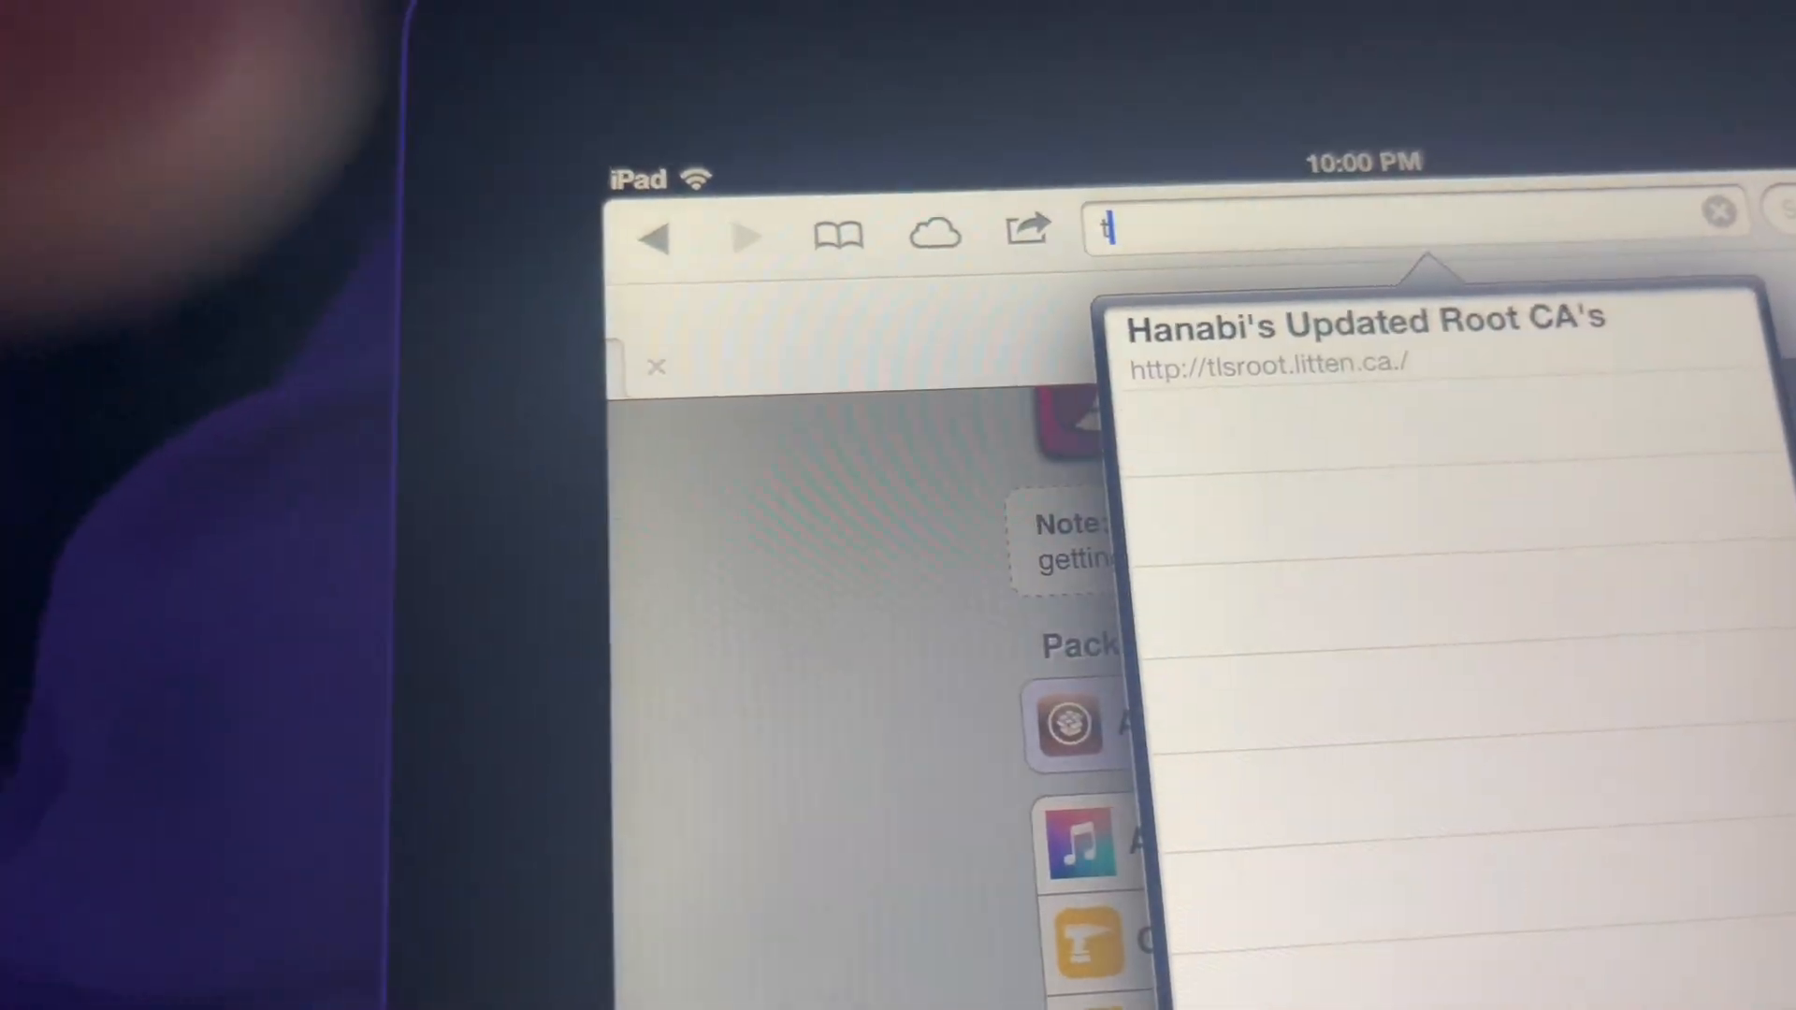
- Enter the tlsroot.litten.ca address to reach Hanabi's Updated Root CA's page
text(ls)
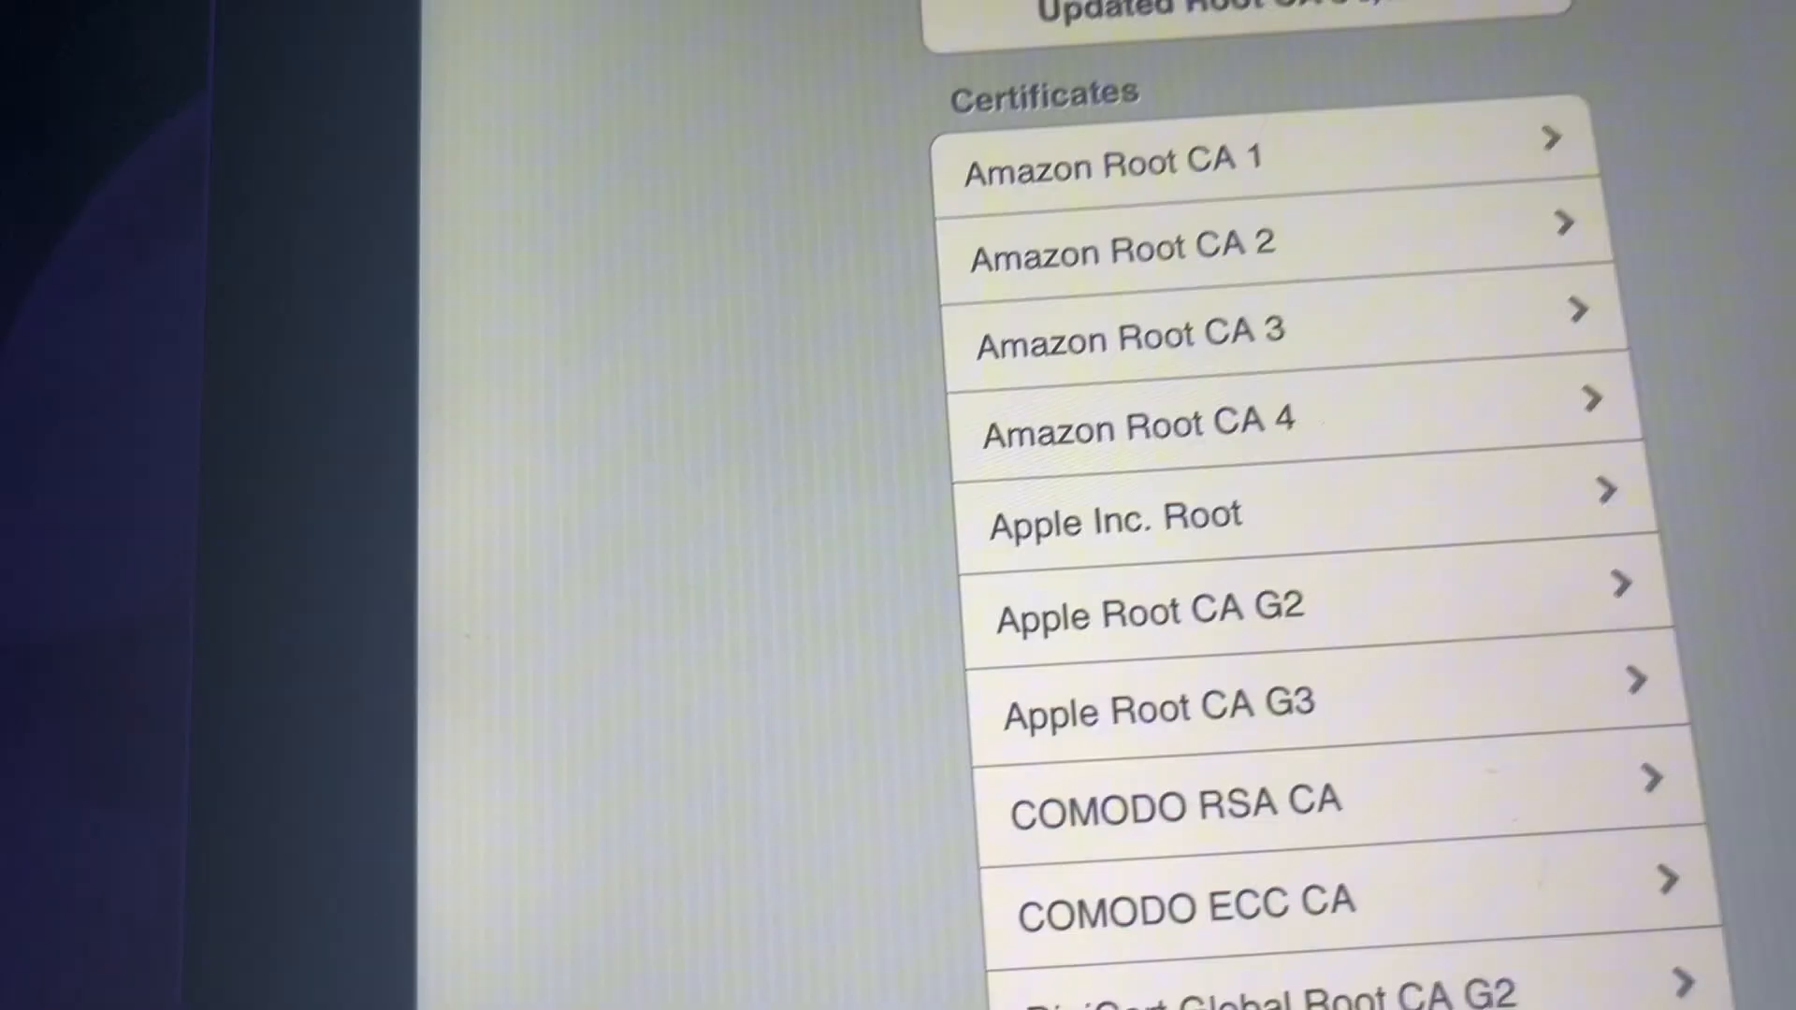
scroll(down, 3)
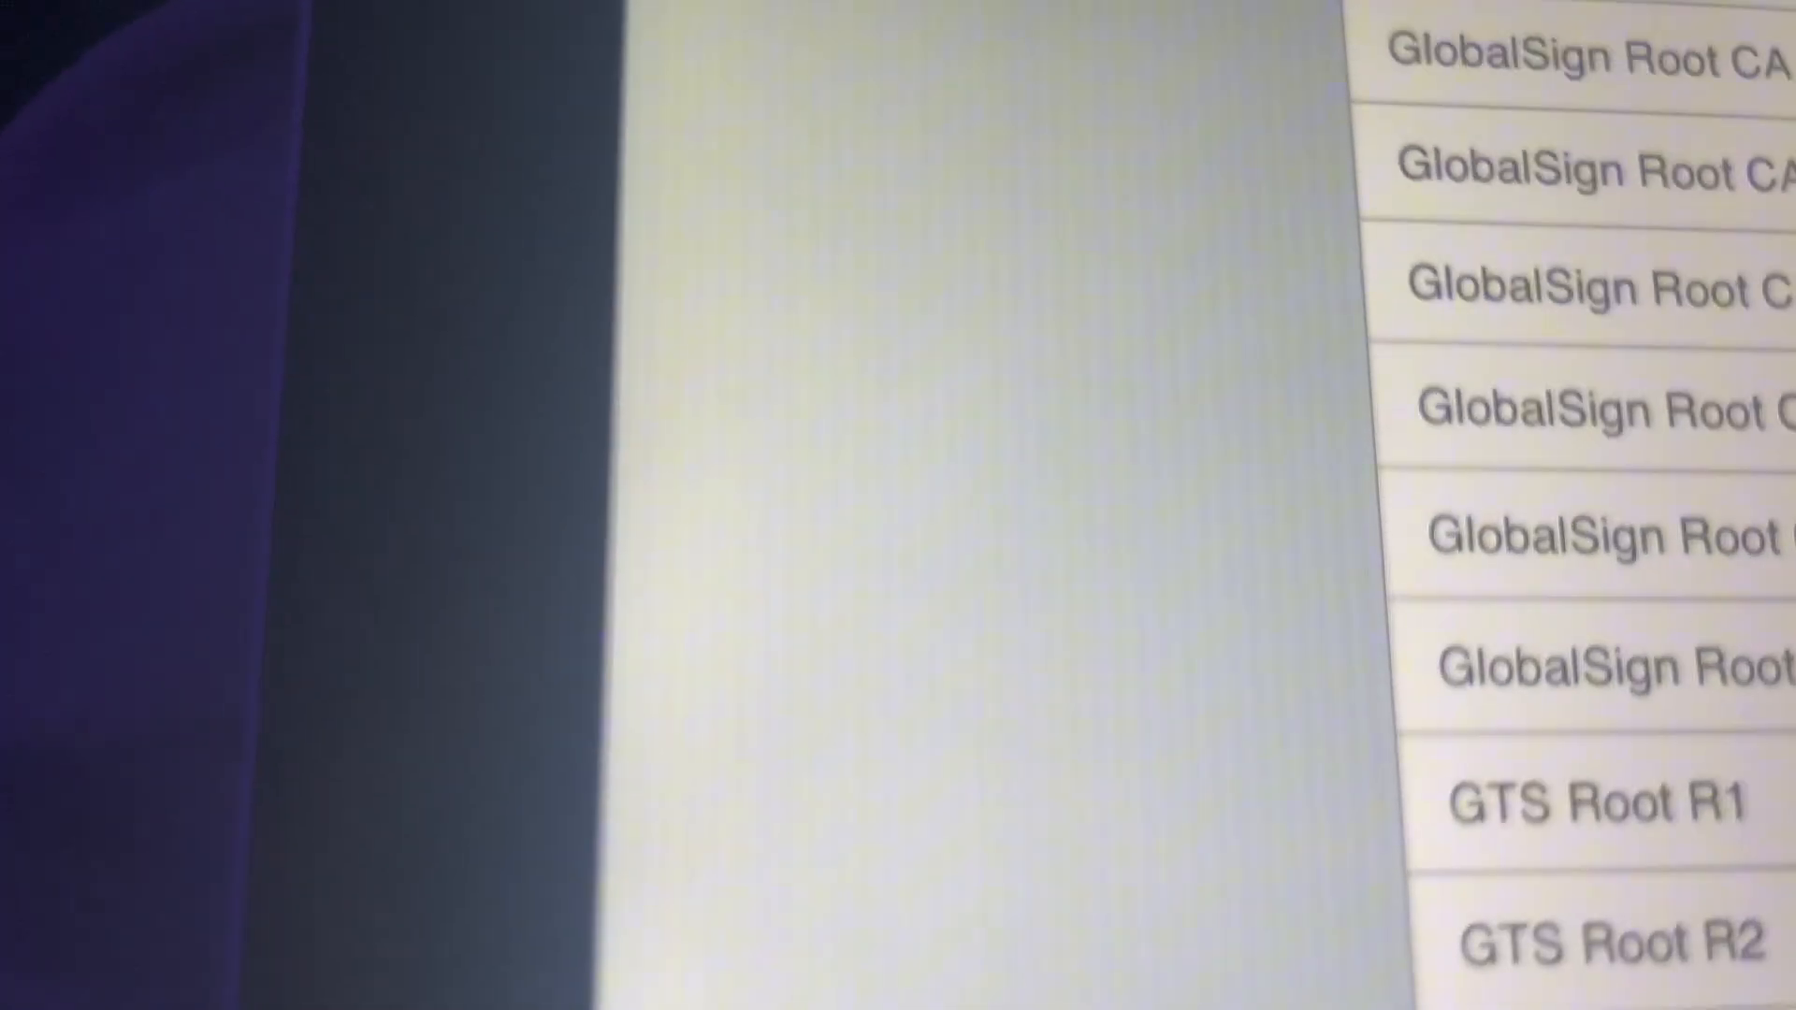
scroll(down, 3)
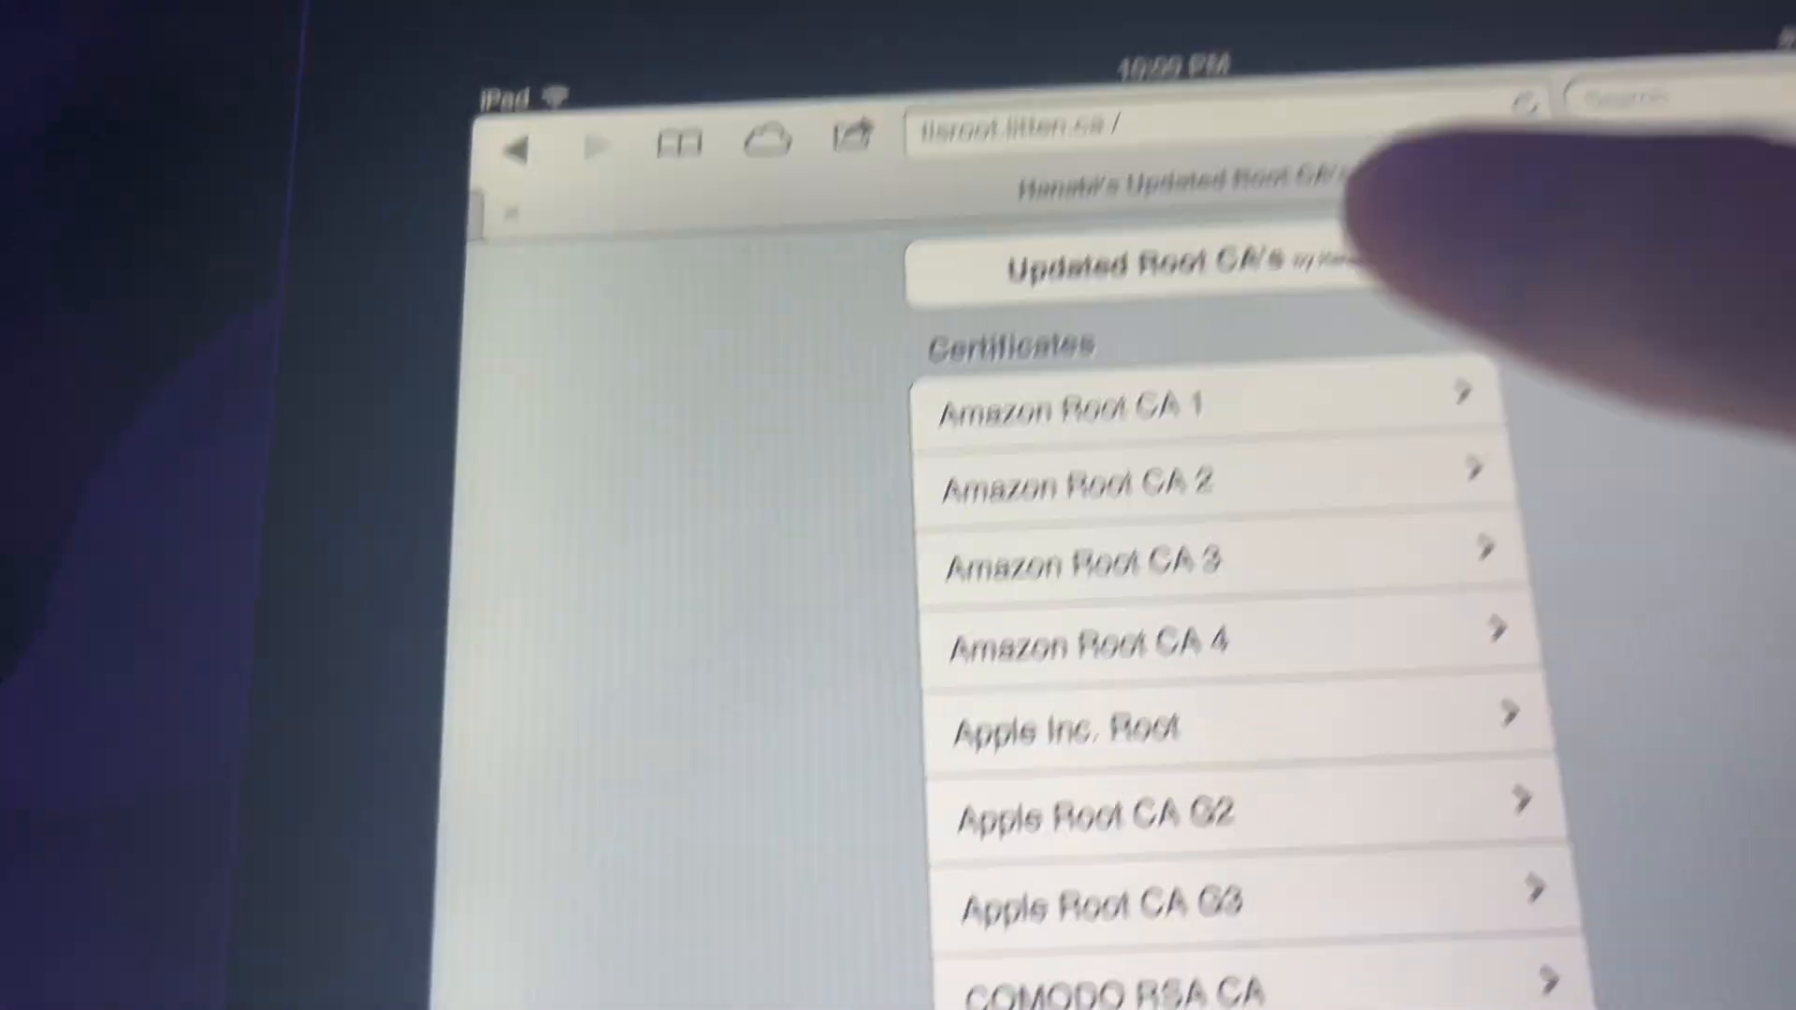
- Install the Amazon Root CA 1 profile, previewed as Trusted in Settings
click(1089, 410)
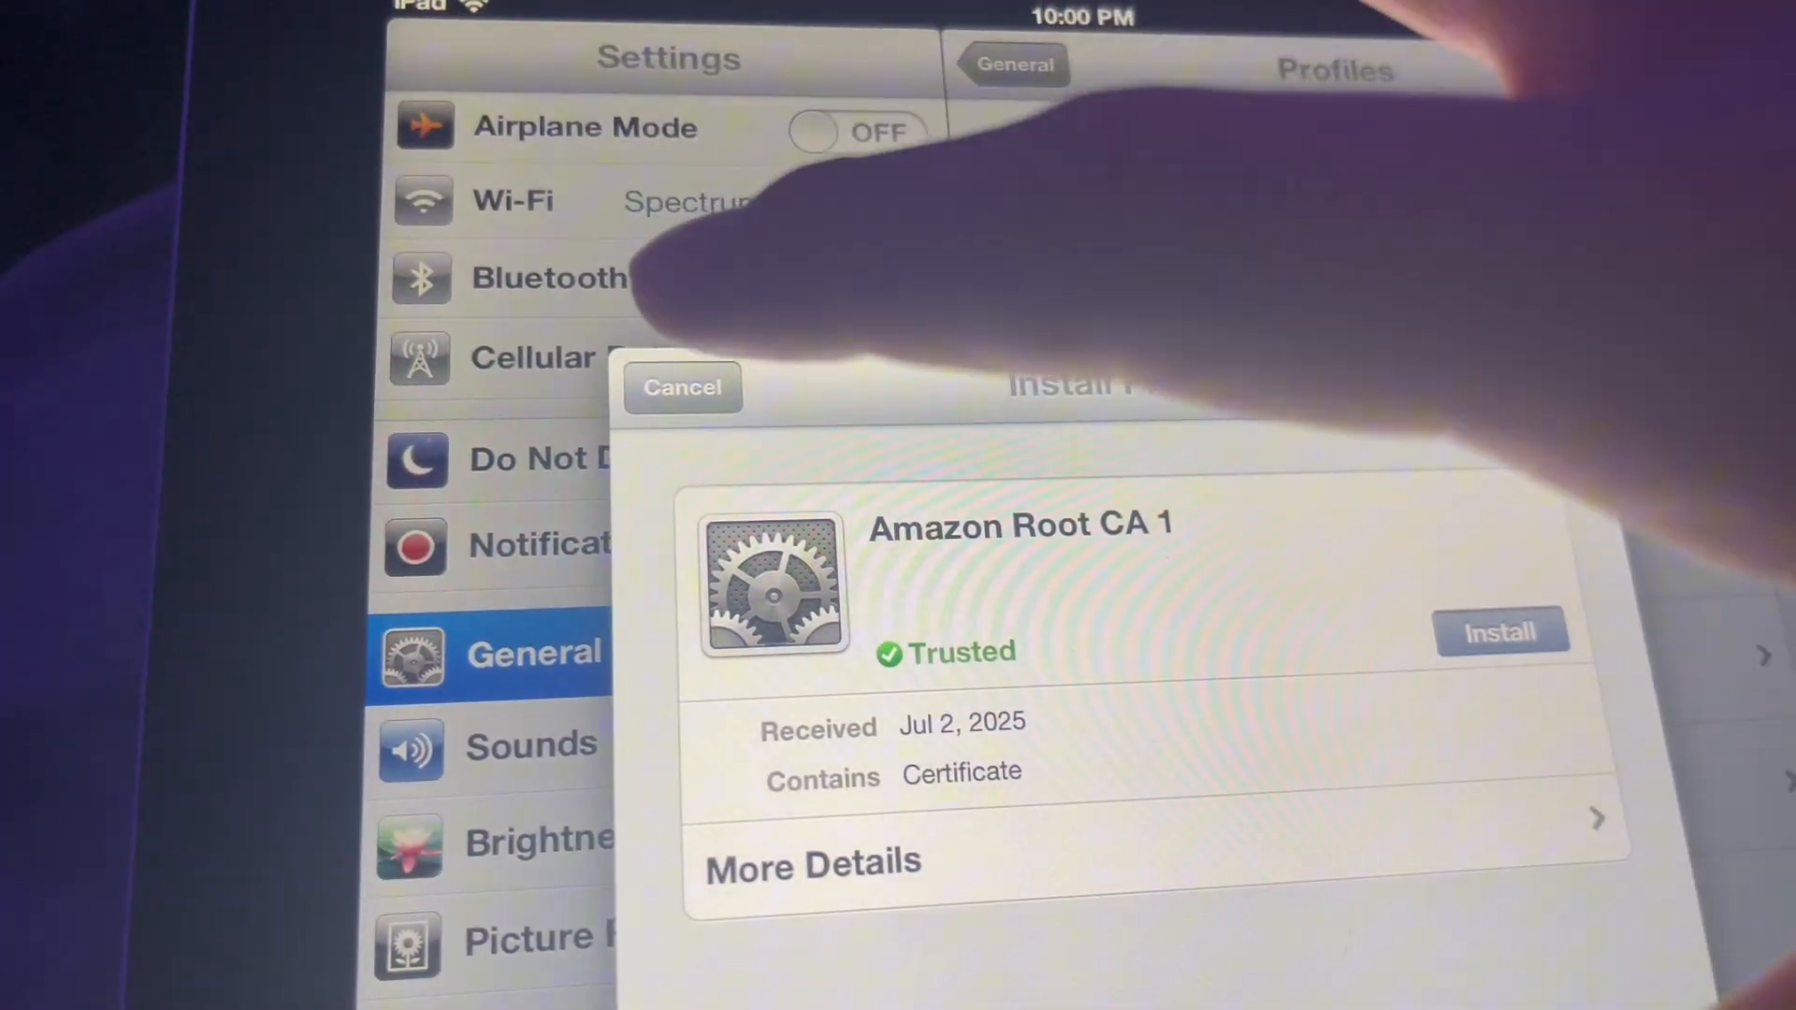
click(681, 387)
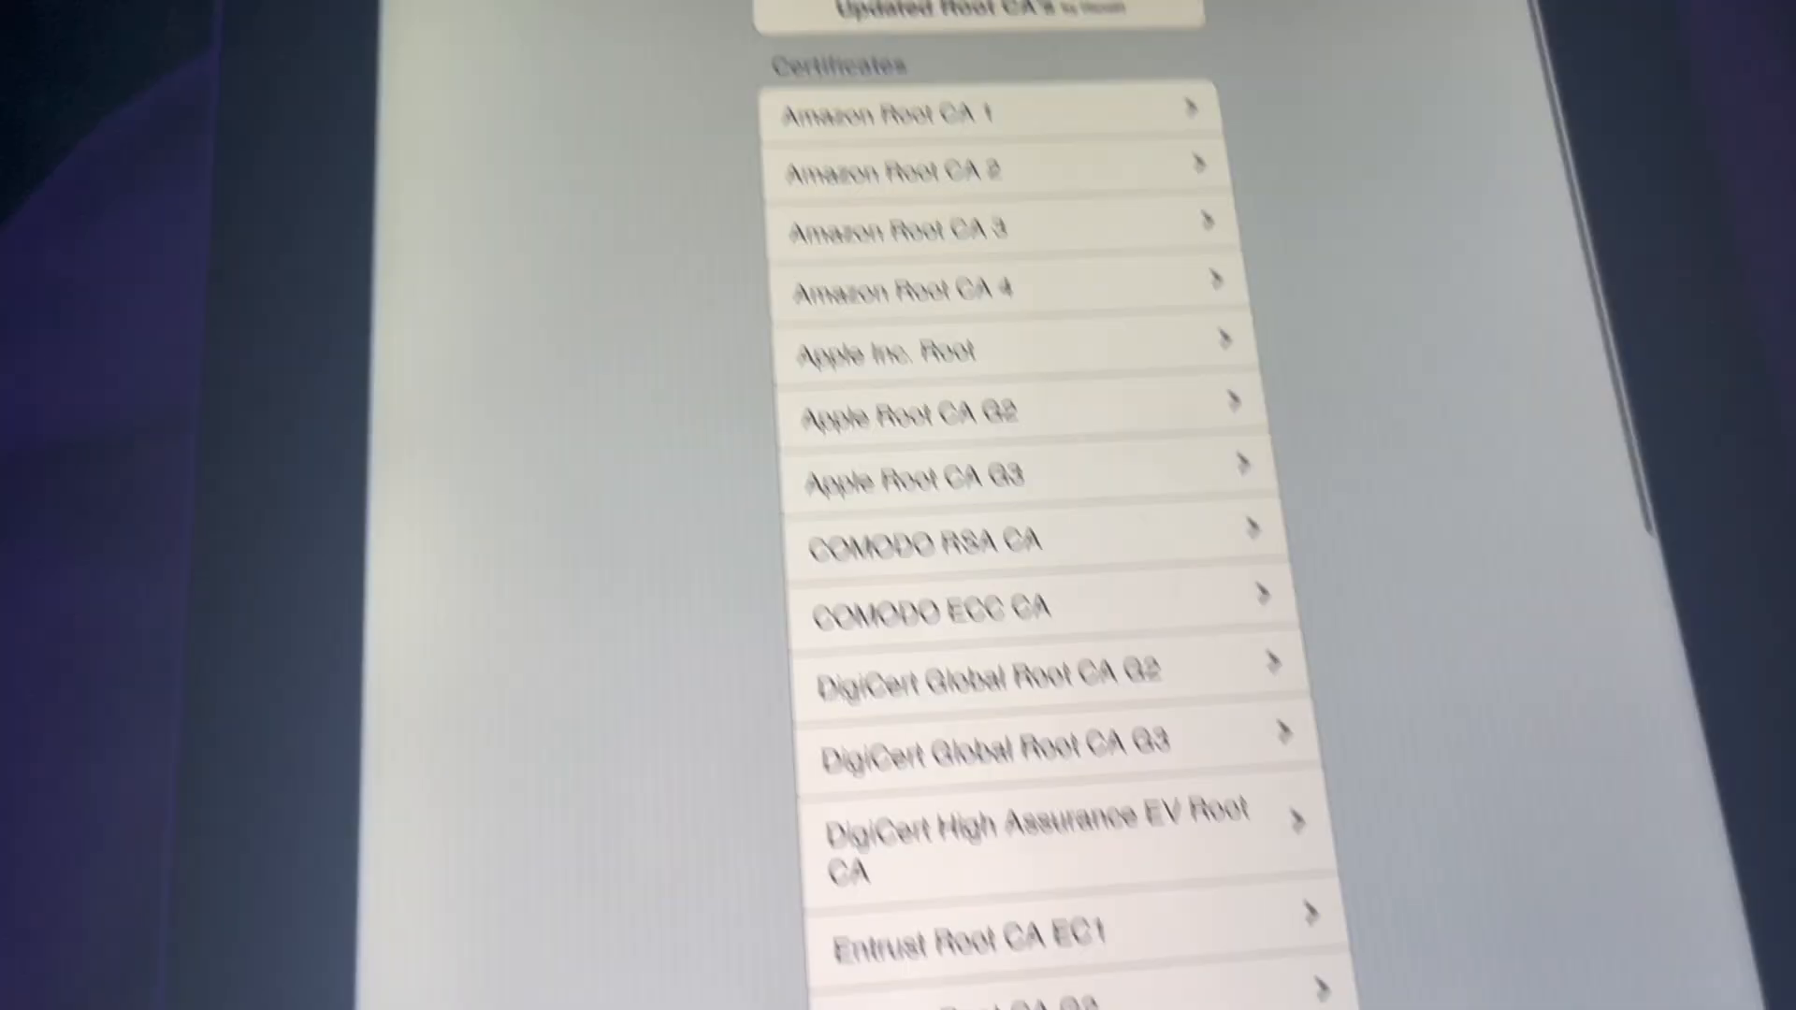